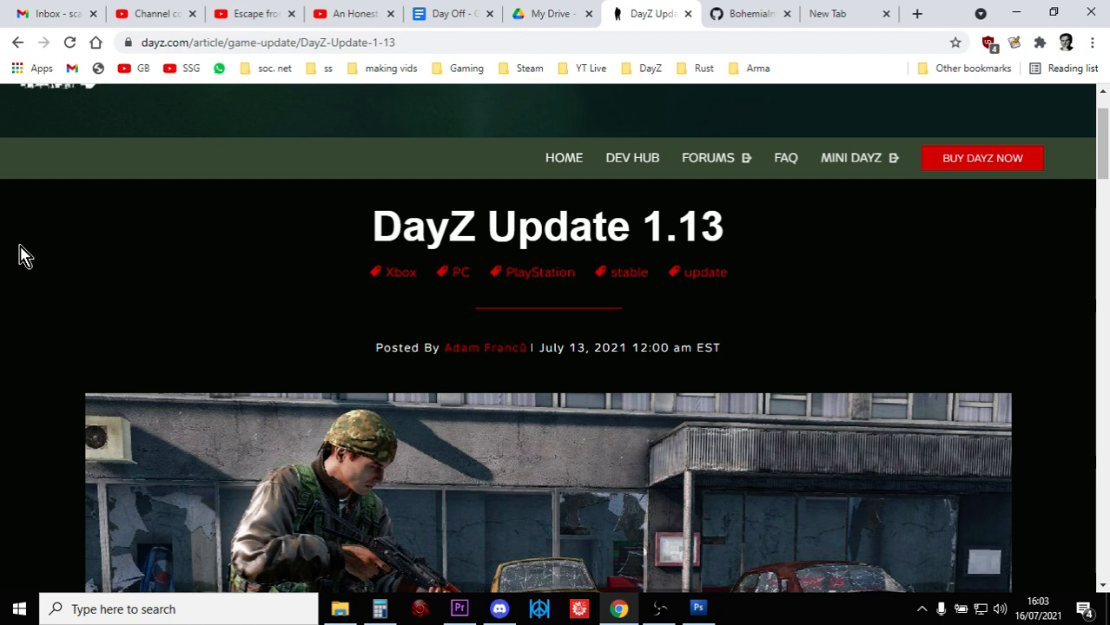
pyautogui.moveTo(482, 193)
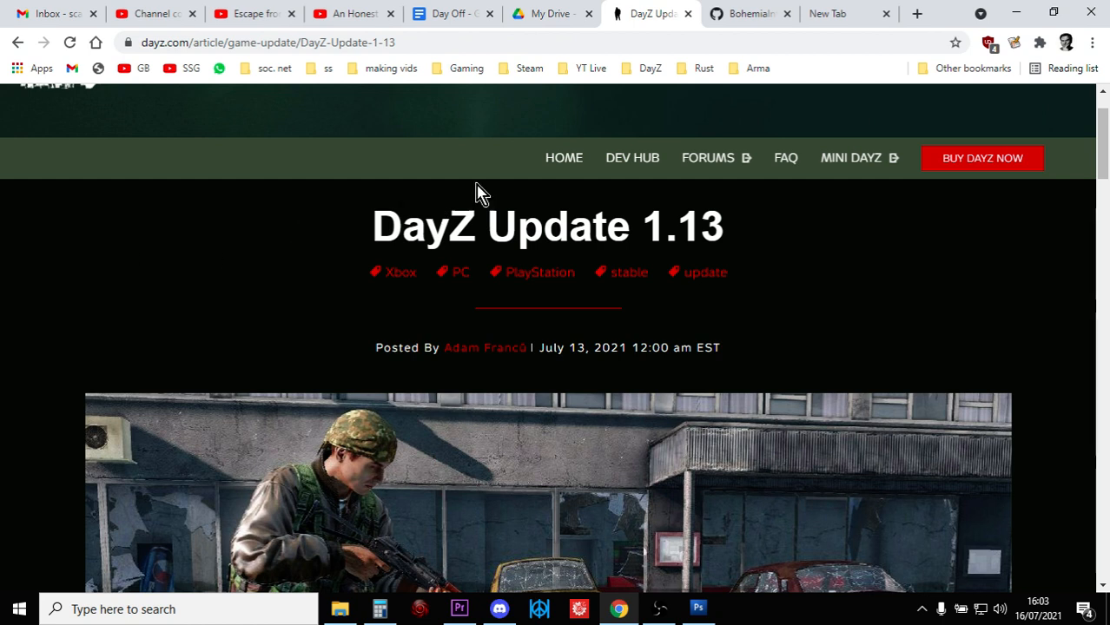
# - Show the DayZ-Central-Economy repository's clone and download options
pyautogui.click(749, 13)
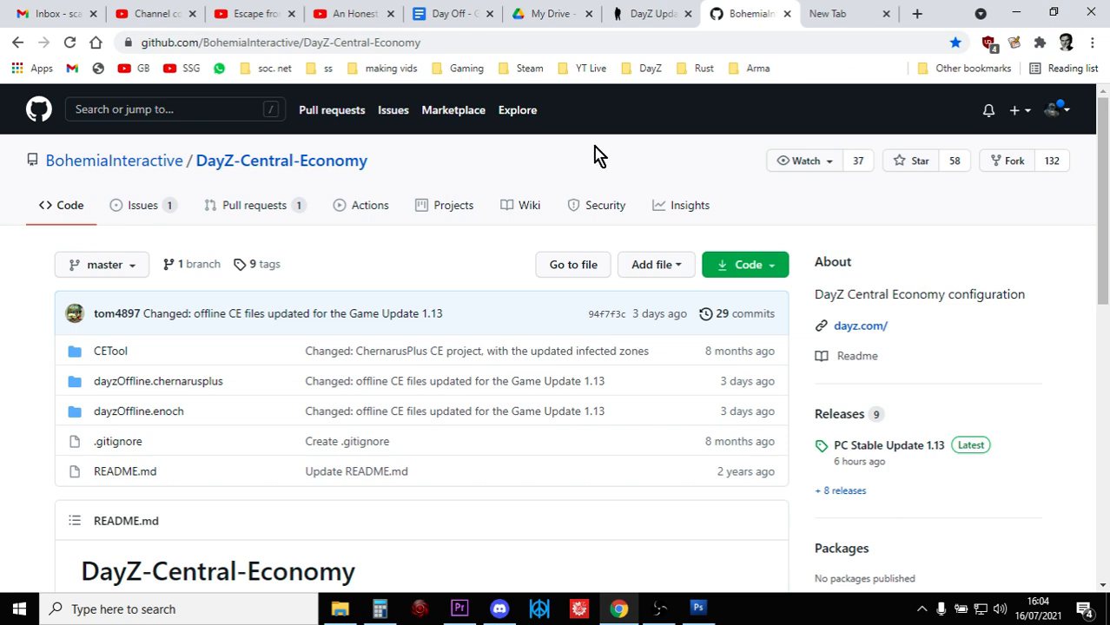
pyautogui.scroll(-3)
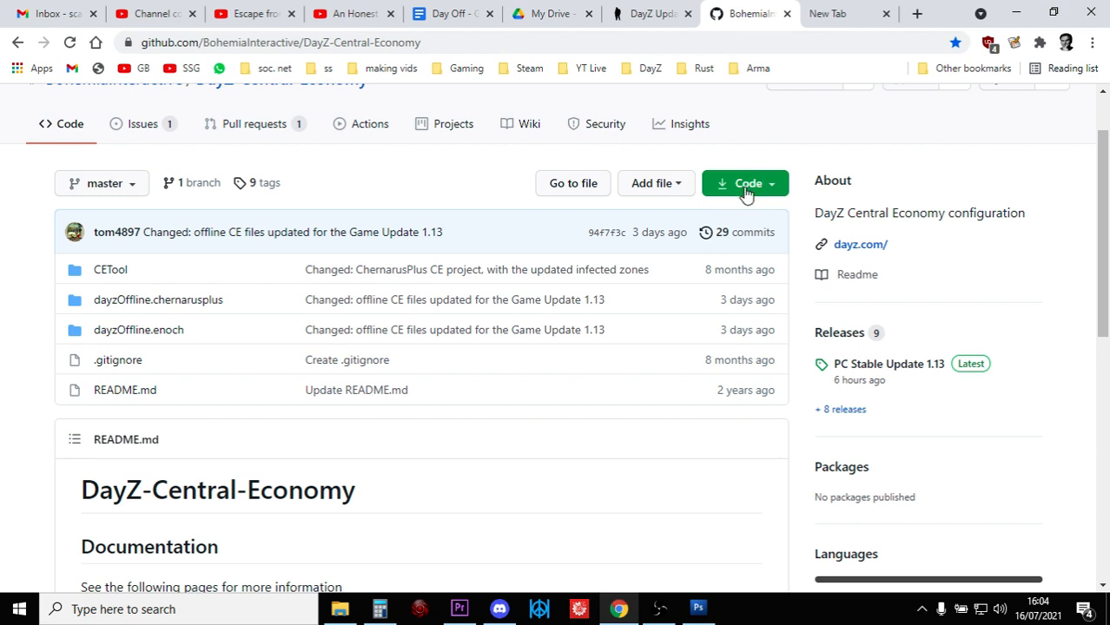
pyautogui.click(745, 184)
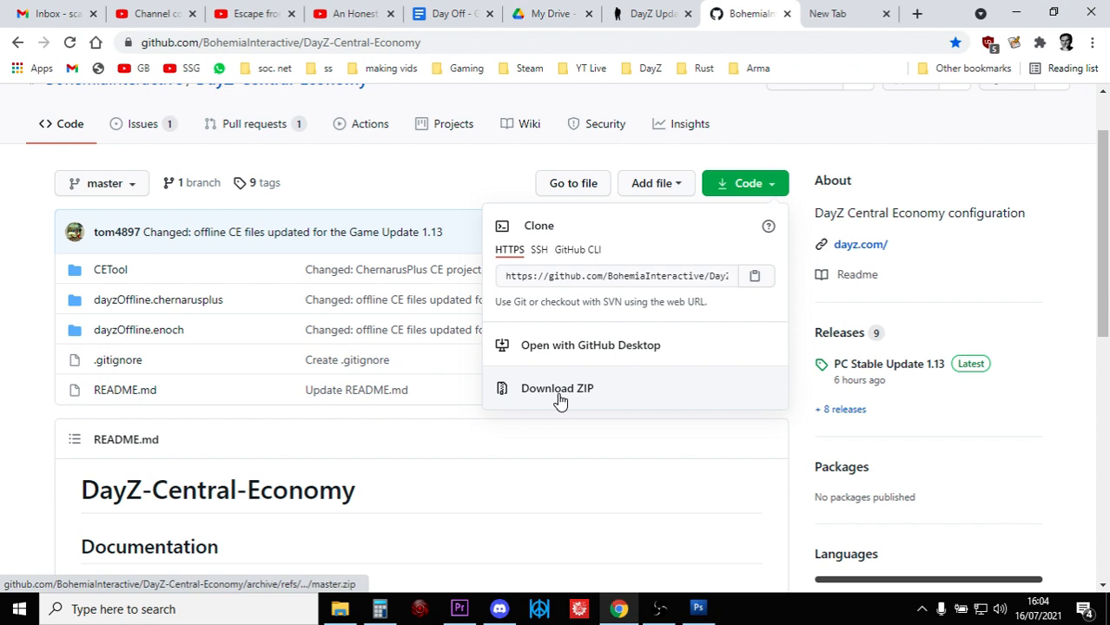
pyautogui.moveTo(203, 424)
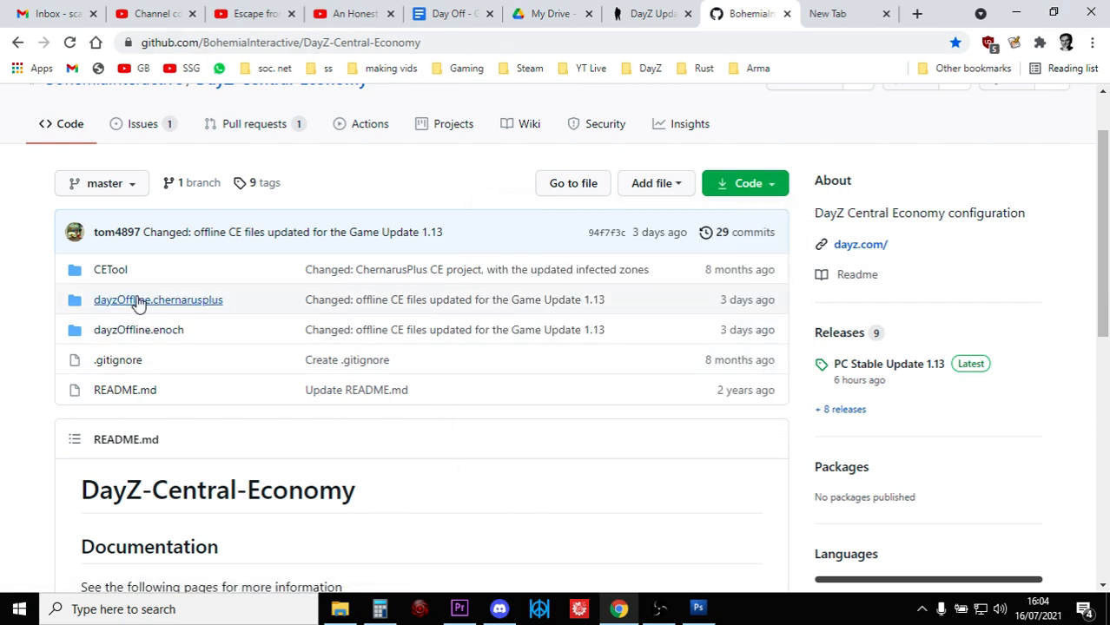
pyautogui.moveTo(158, 300)
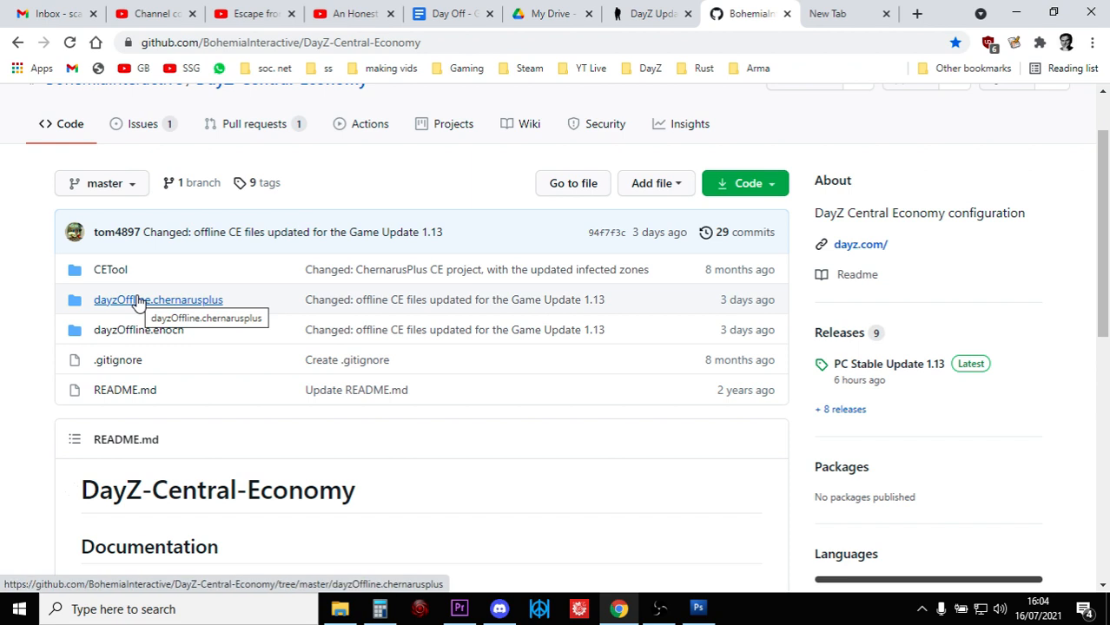
# - Look inside the dayzOffline.chernarusplus folder, then return to the top-level file list
pyautogui.click(158, 299)
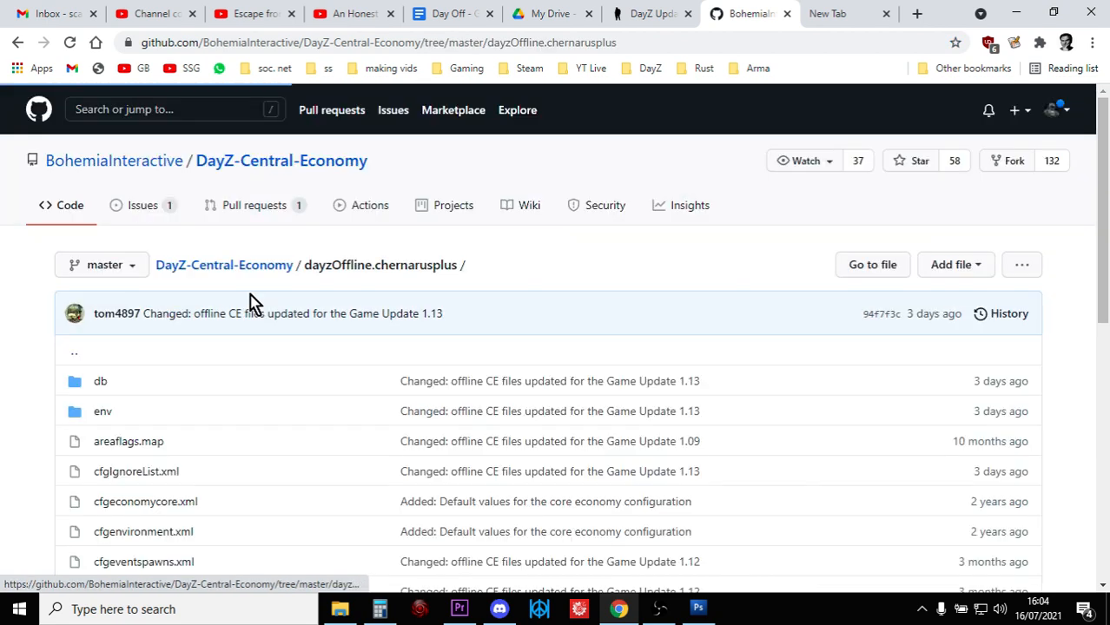
pyautogui.scroll(-3)
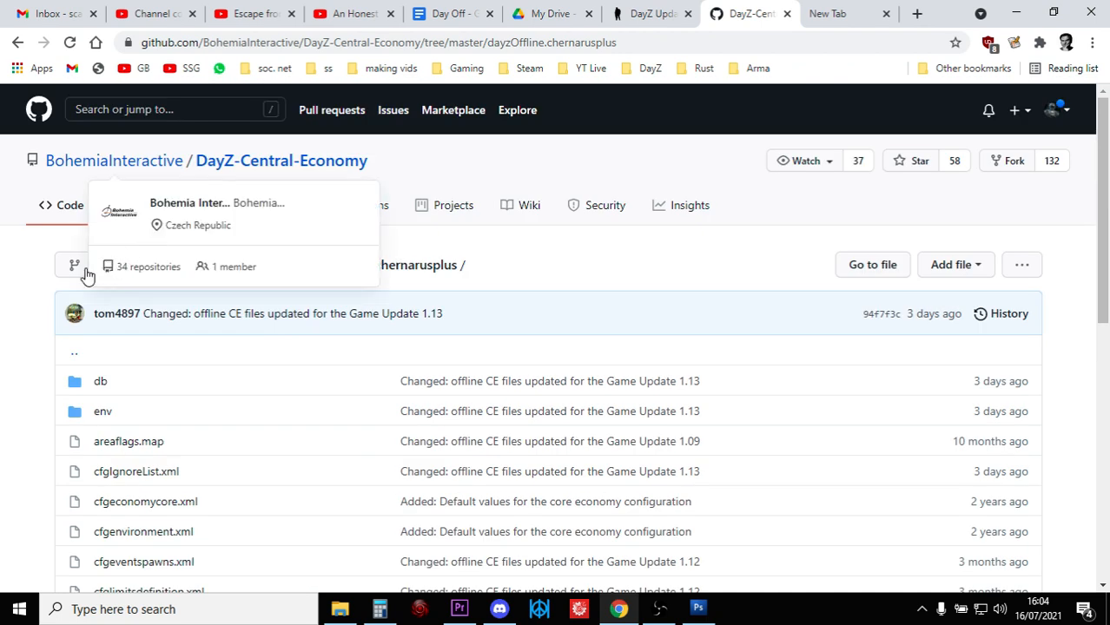
pyautogui.click(19, 42)
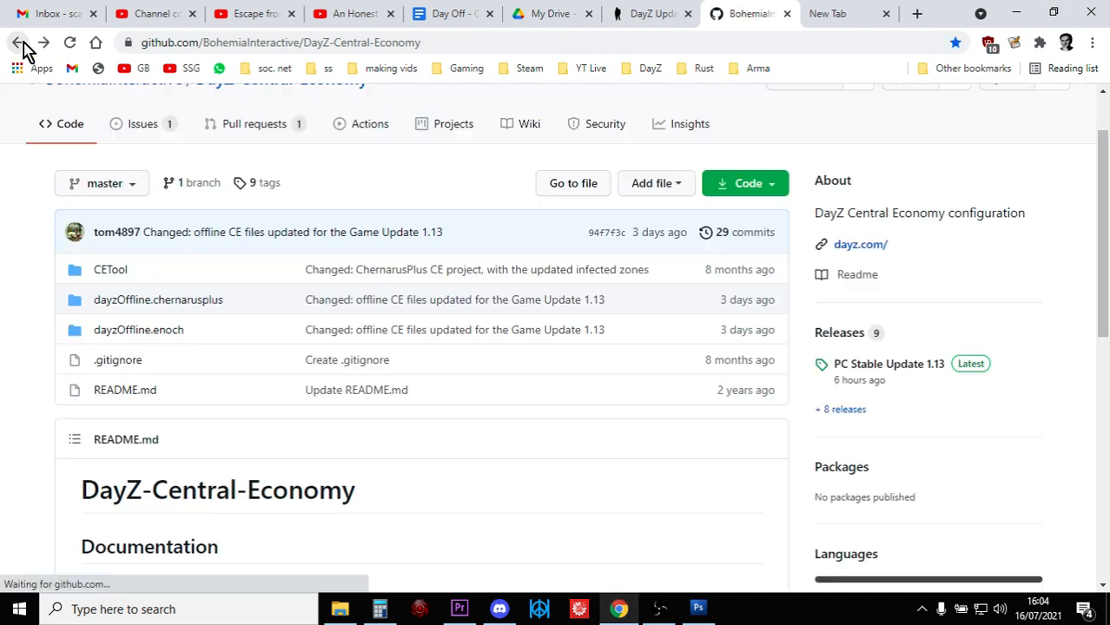
# - Open dayzOffline.enoch, peek into its db folder, then return to the enoch contents
pyautogui.click(138, 329)
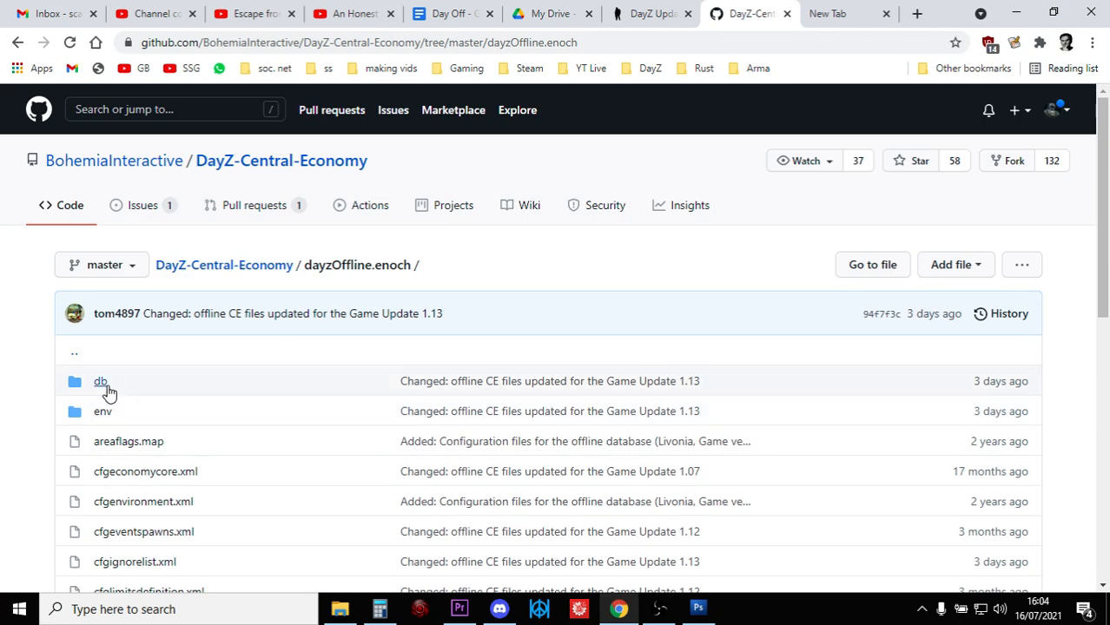
pyautogui.click(100, 380)
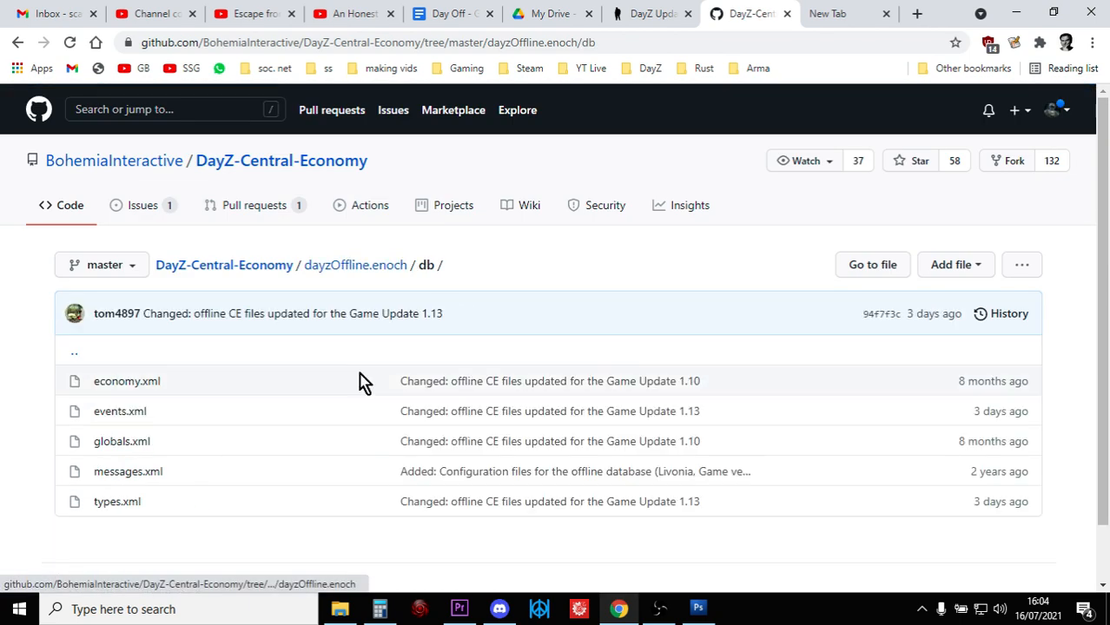
pyautogui.moveTo(48, 69)
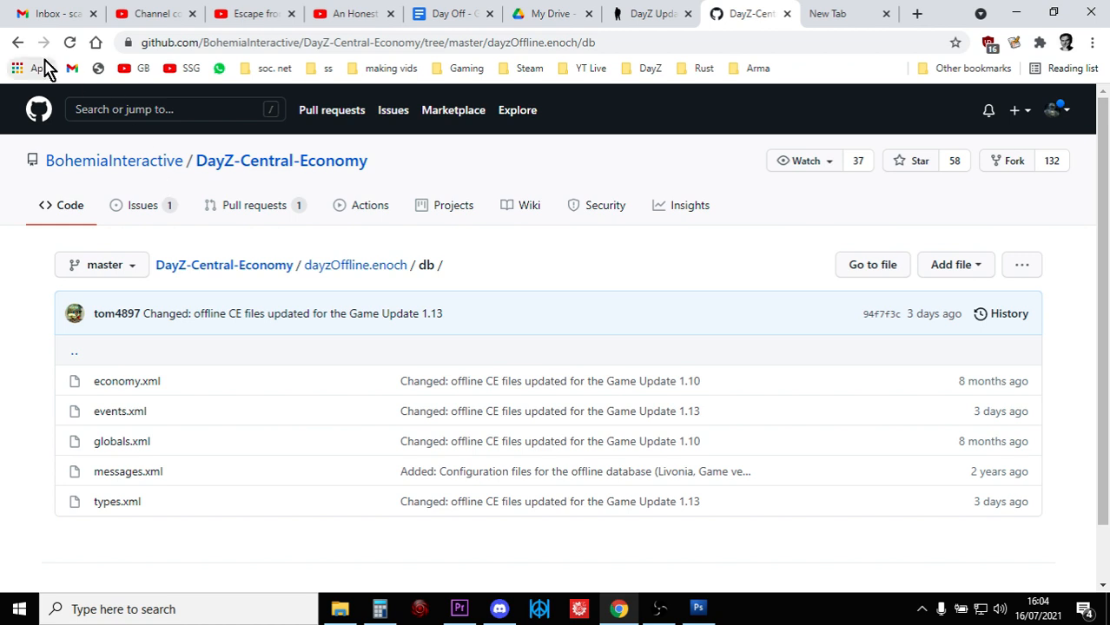
pyautogui.click(356, 265)
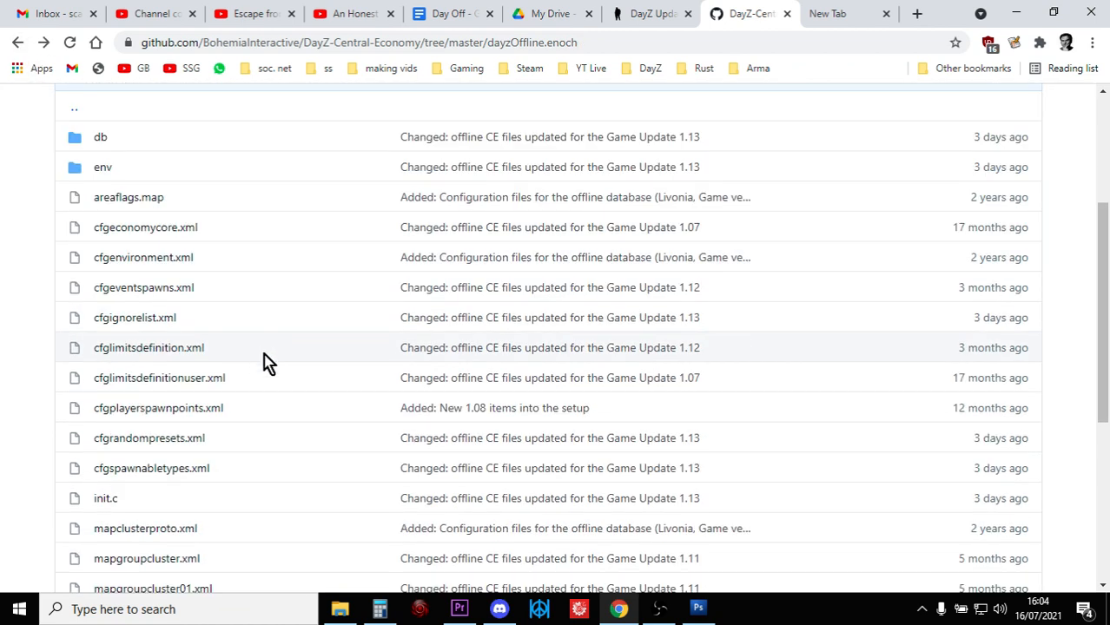
pyautogui.scroll(3)
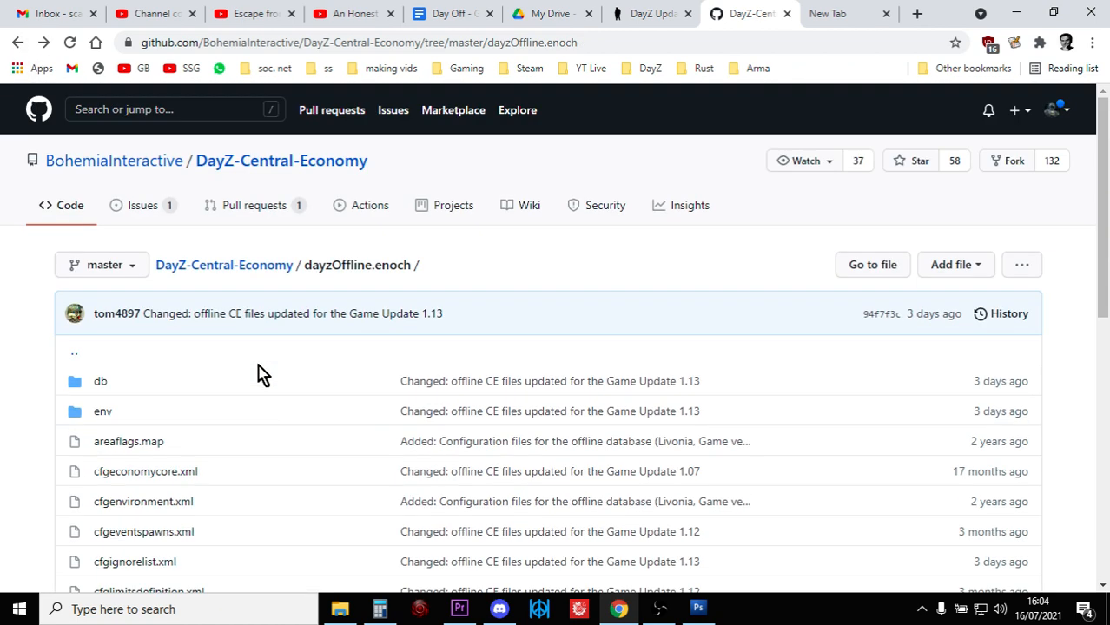
pyautogui.moveTo(579, 313)
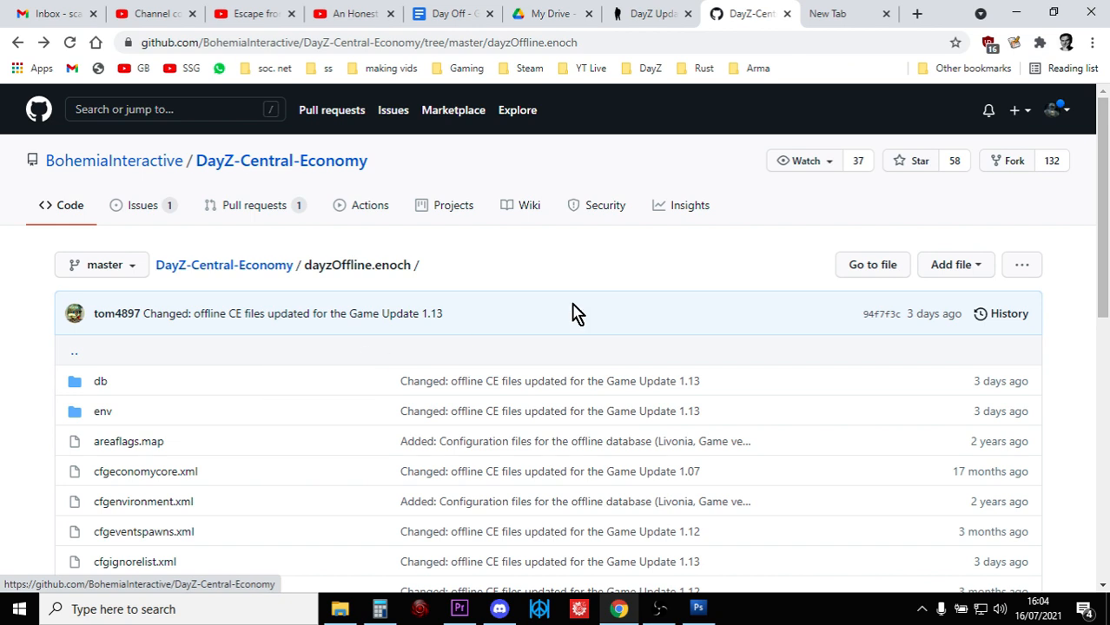
pyautogui.moveTo(686, 280)
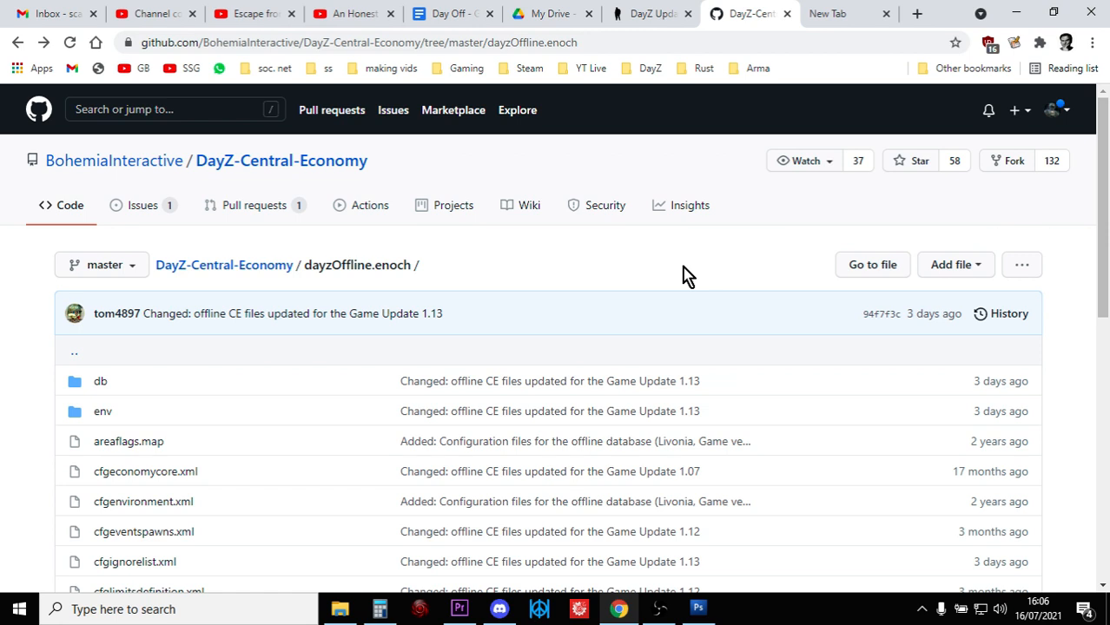
pyautogui.moveTo(679, 324)
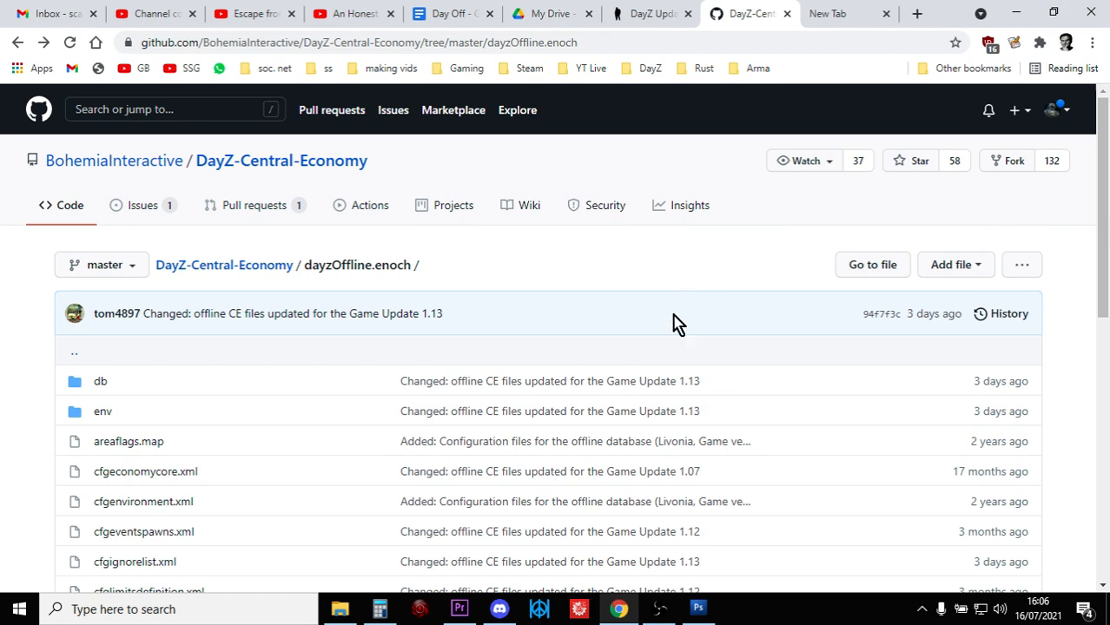